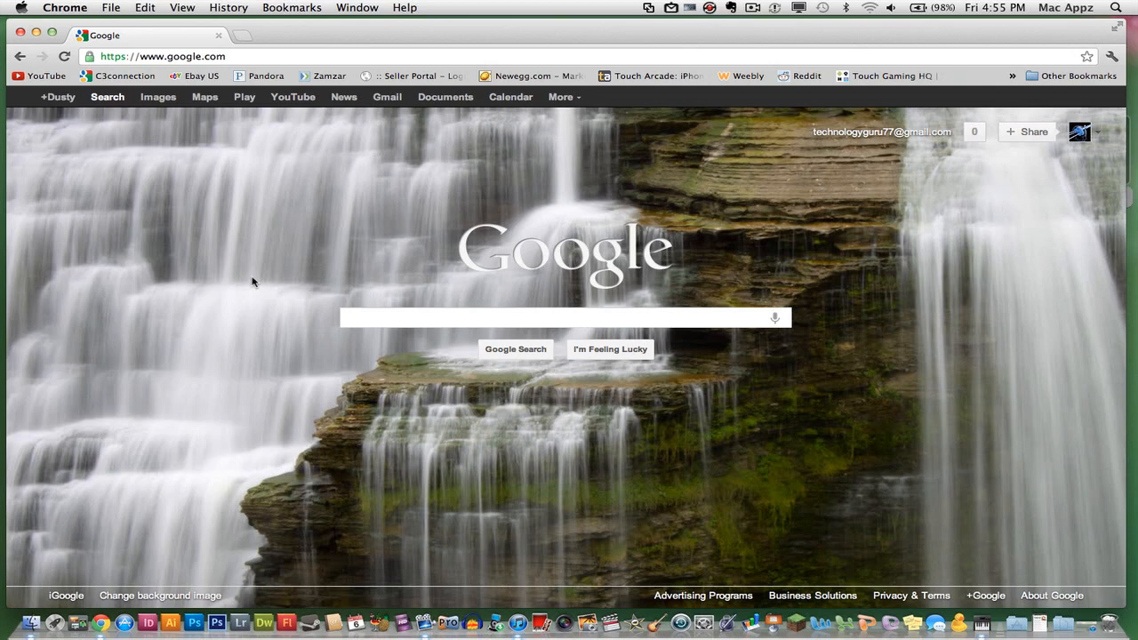
mouse_move(192, 443)
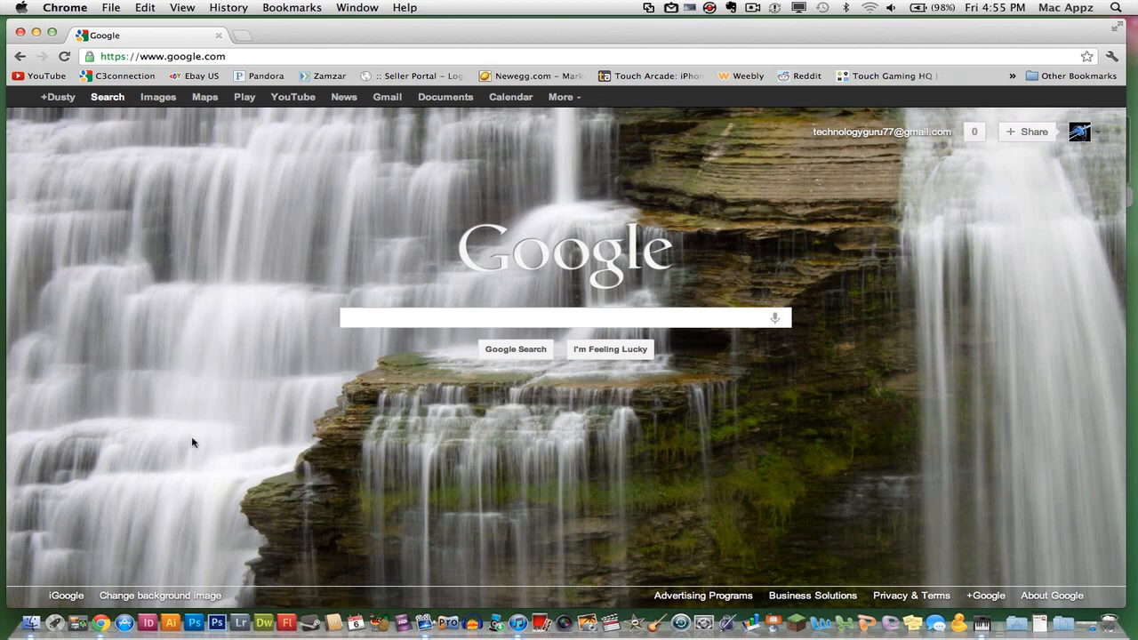
mouse_move(149, 536)
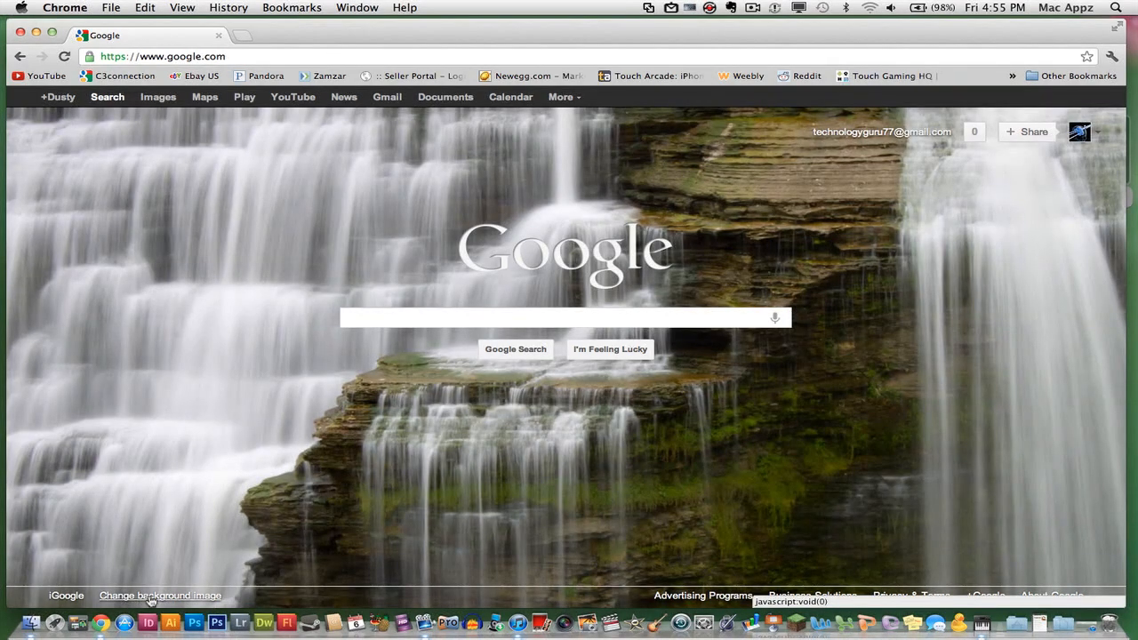
Bring up the background picker via the 'Change background image' link on the homepage.
click(160, 596)
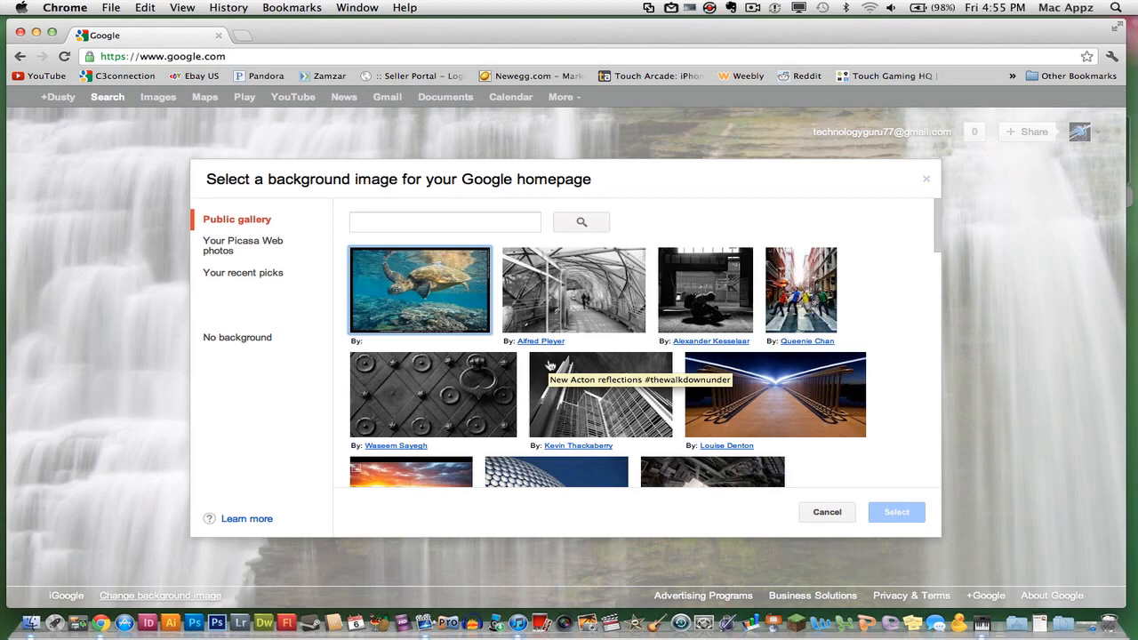
mouse_move(270, 220)
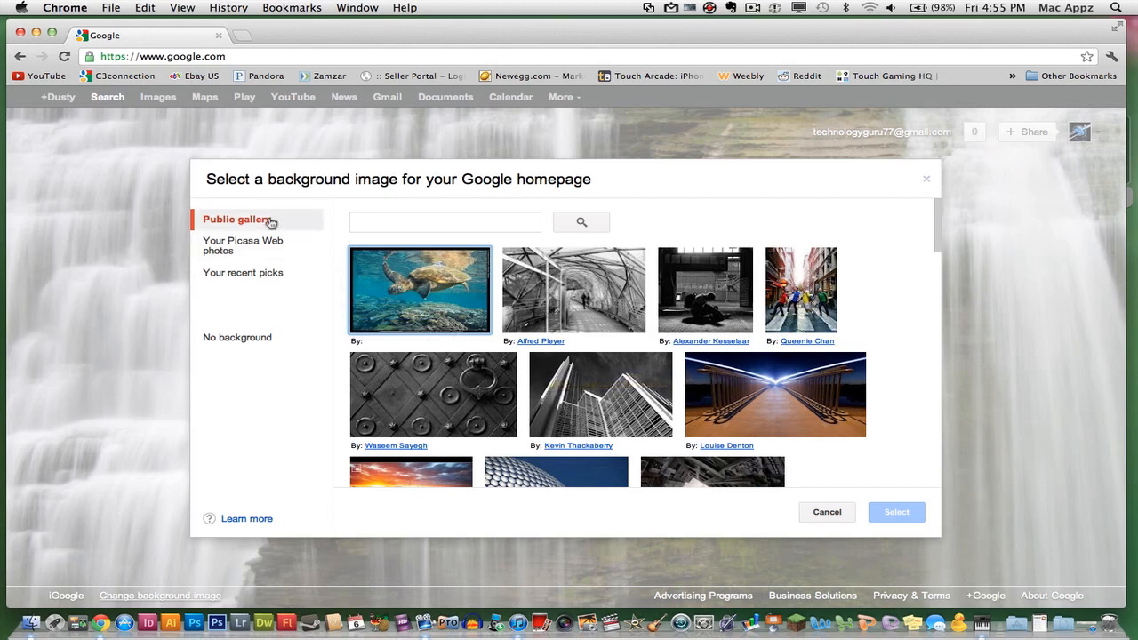
mouse_move(242, 277)
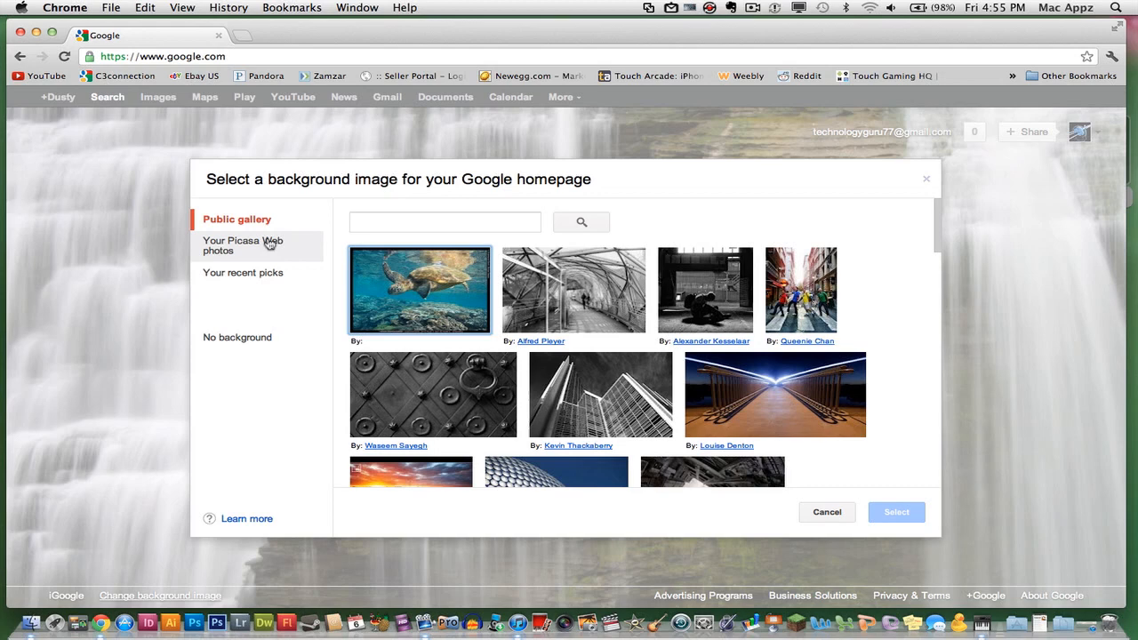
mouse_move(505, 289)
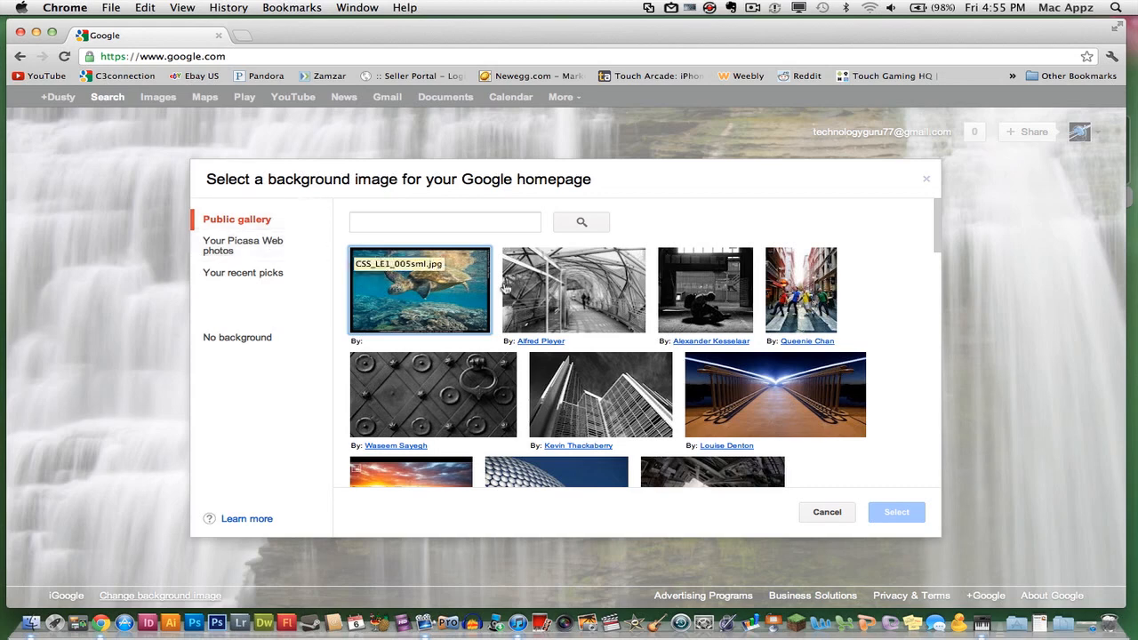
mouse_move(573, 288)
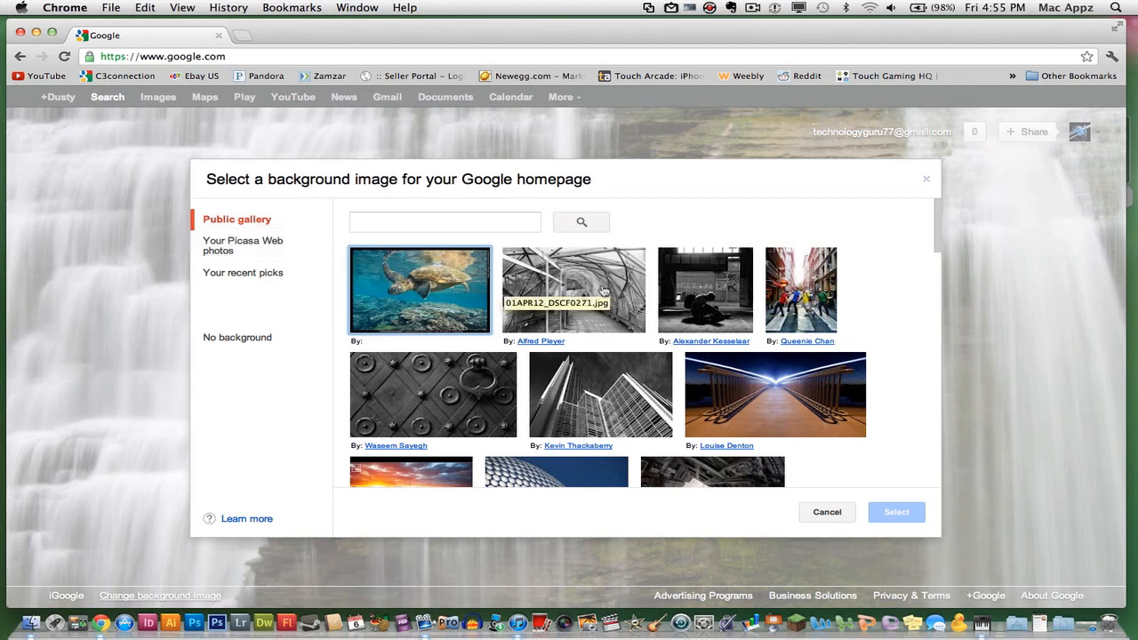
Choose the red sunset lake photo from the Public gallery and apply it as the background.
scroll(down, 3)
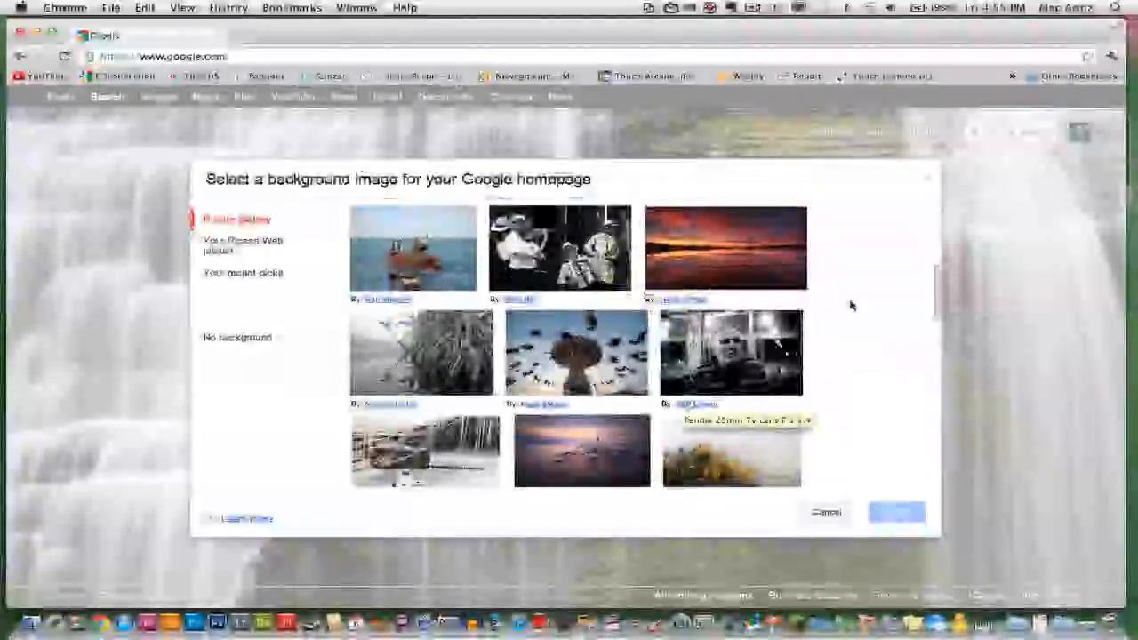
mouse_move(709, 249)
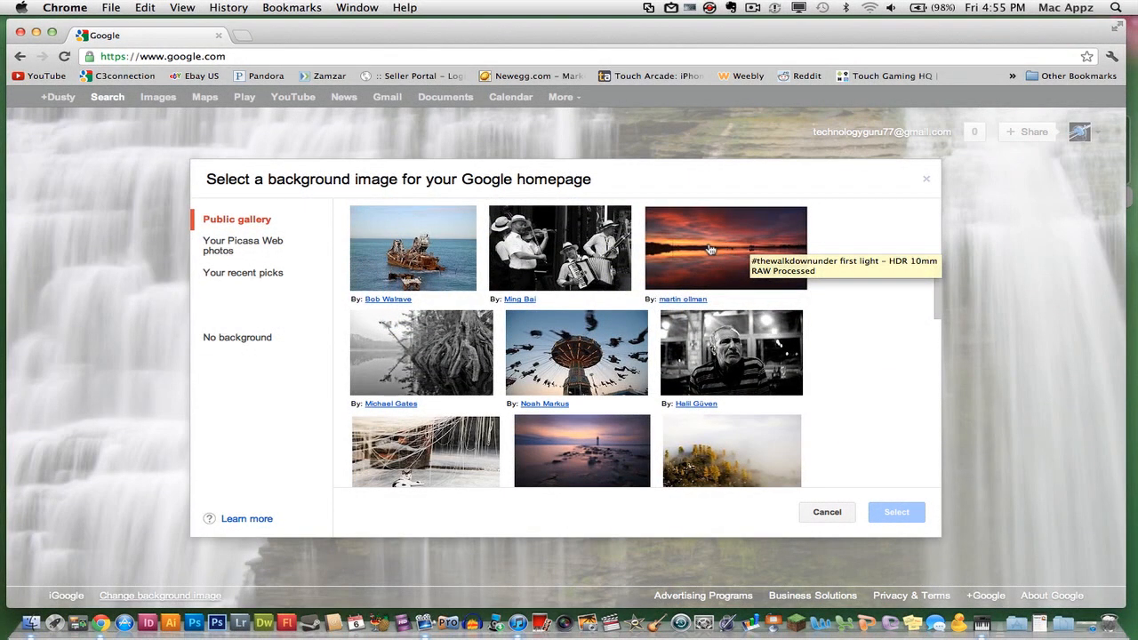
click(725, 247)
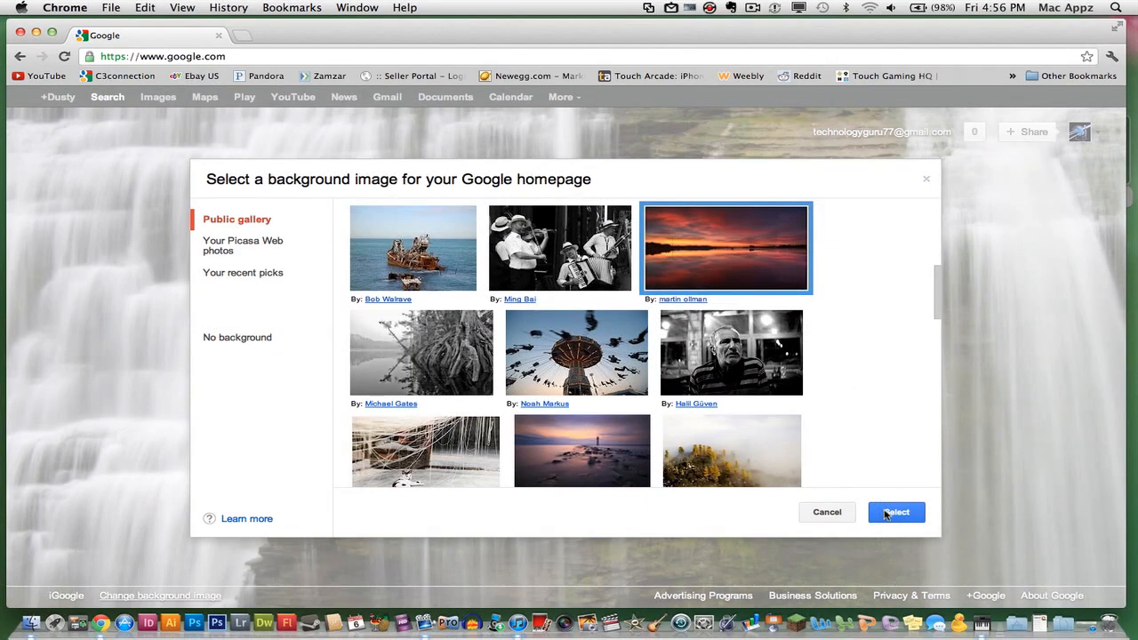
click(896, 512)
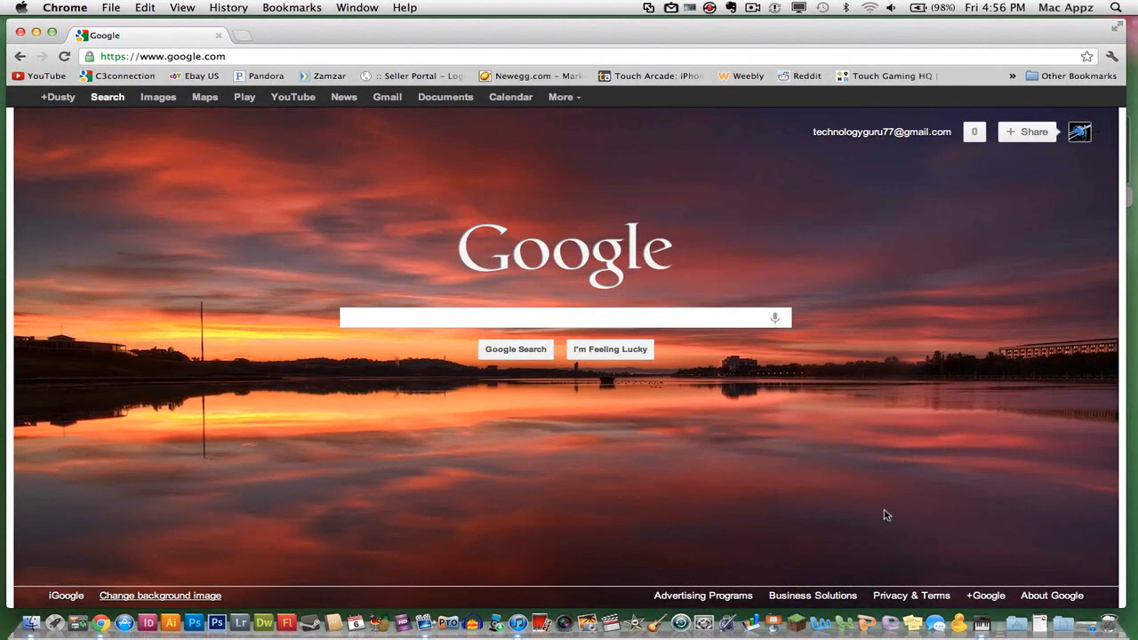